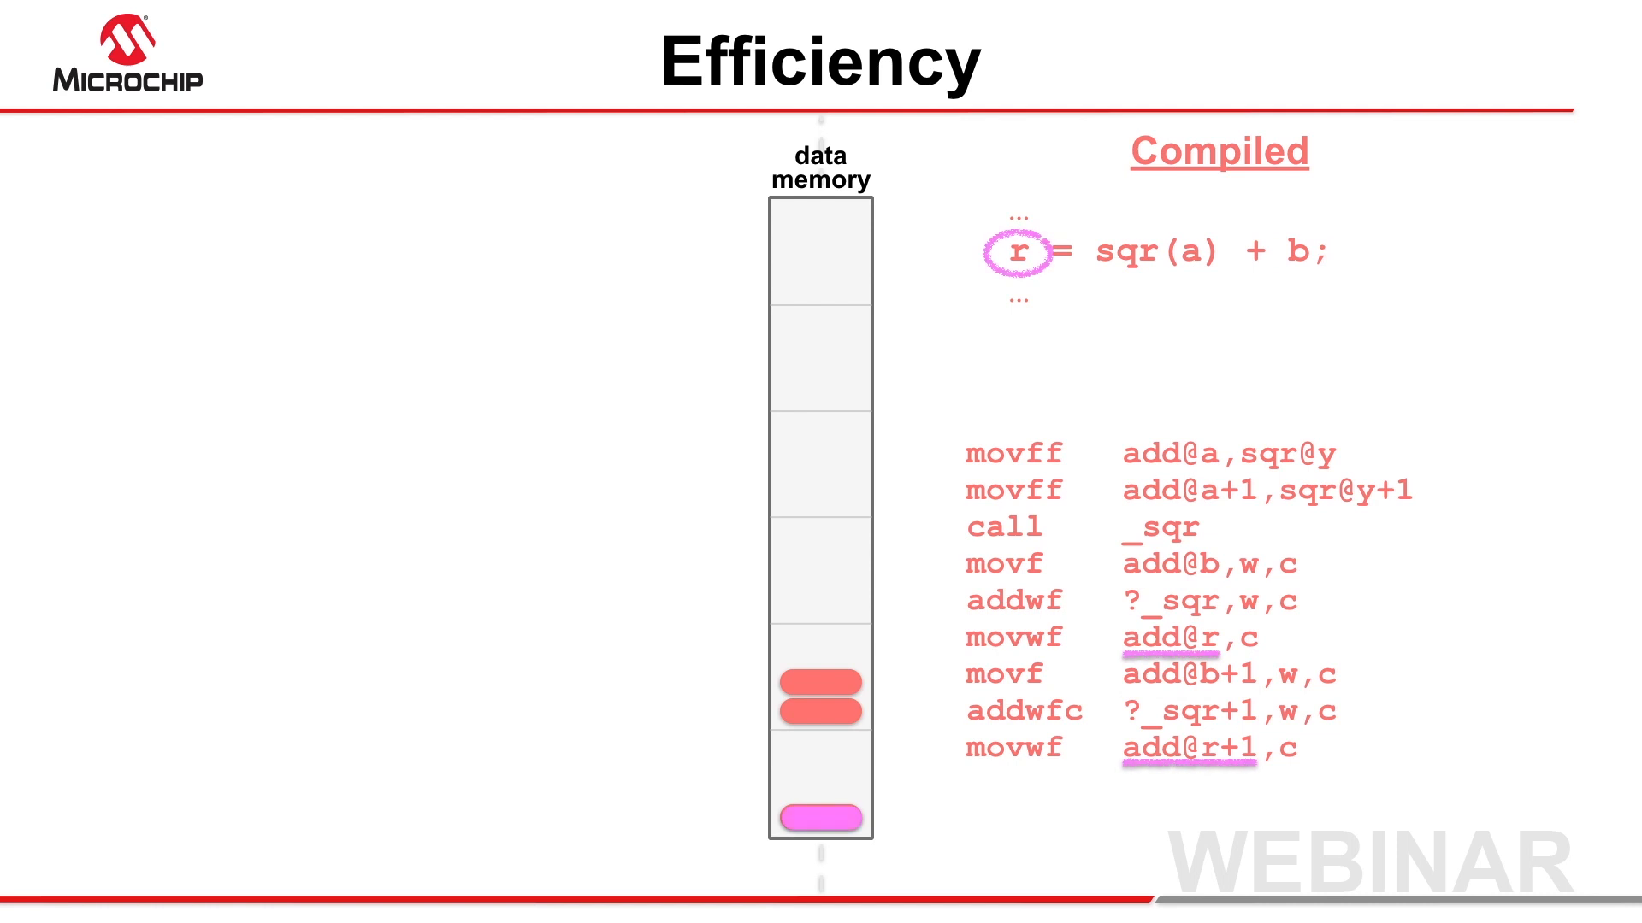
key(Right)
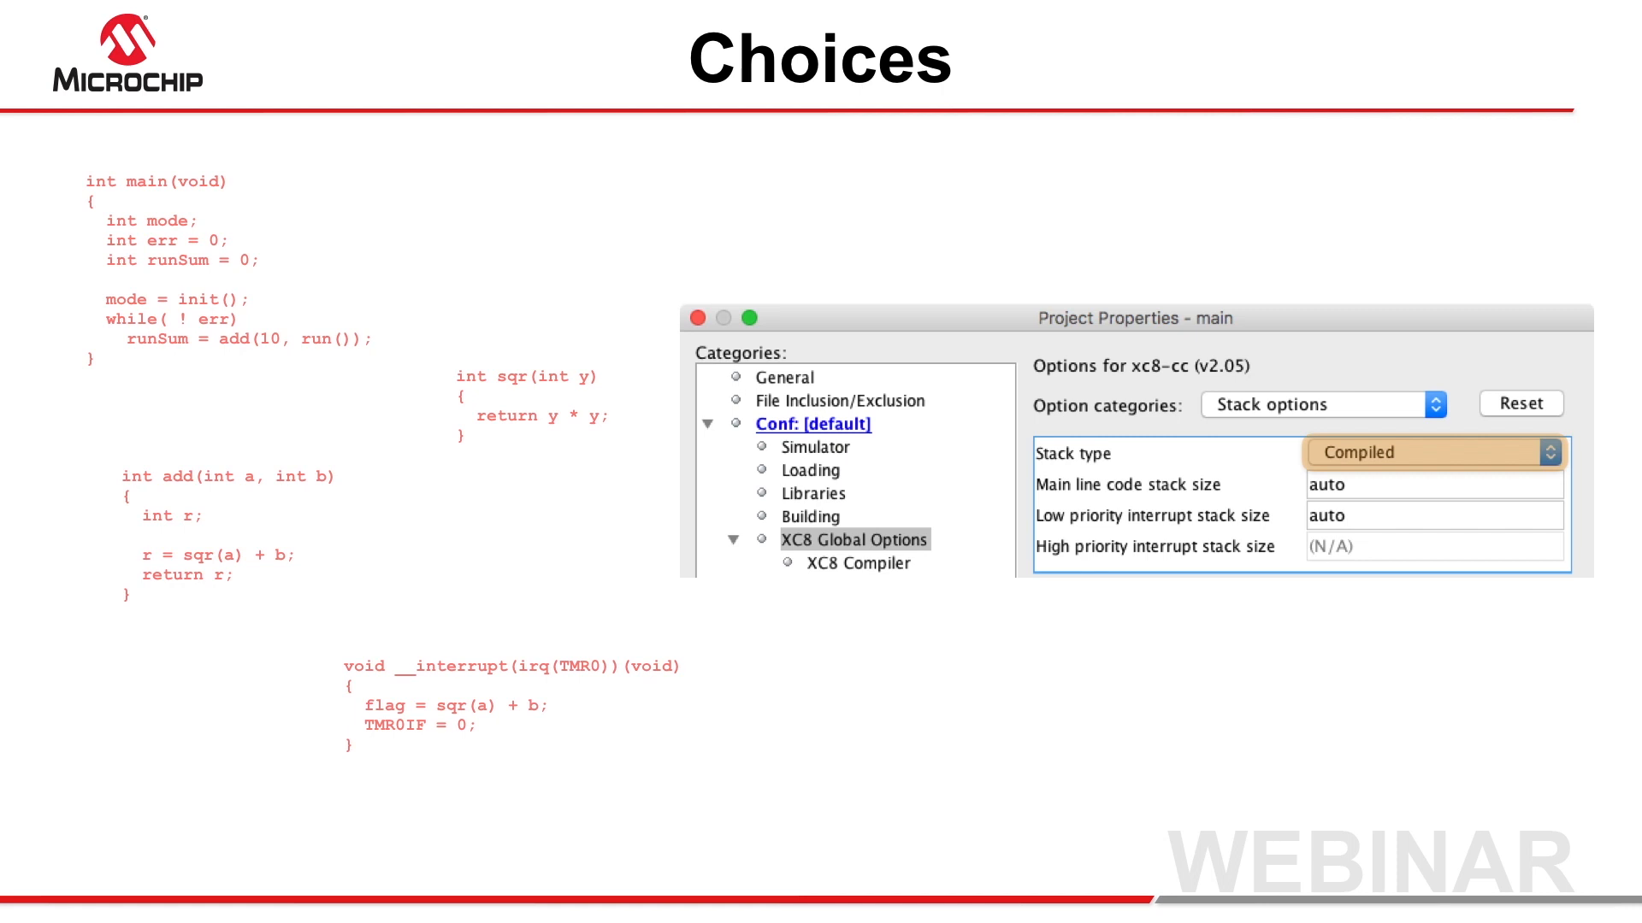
click(1433, 451)
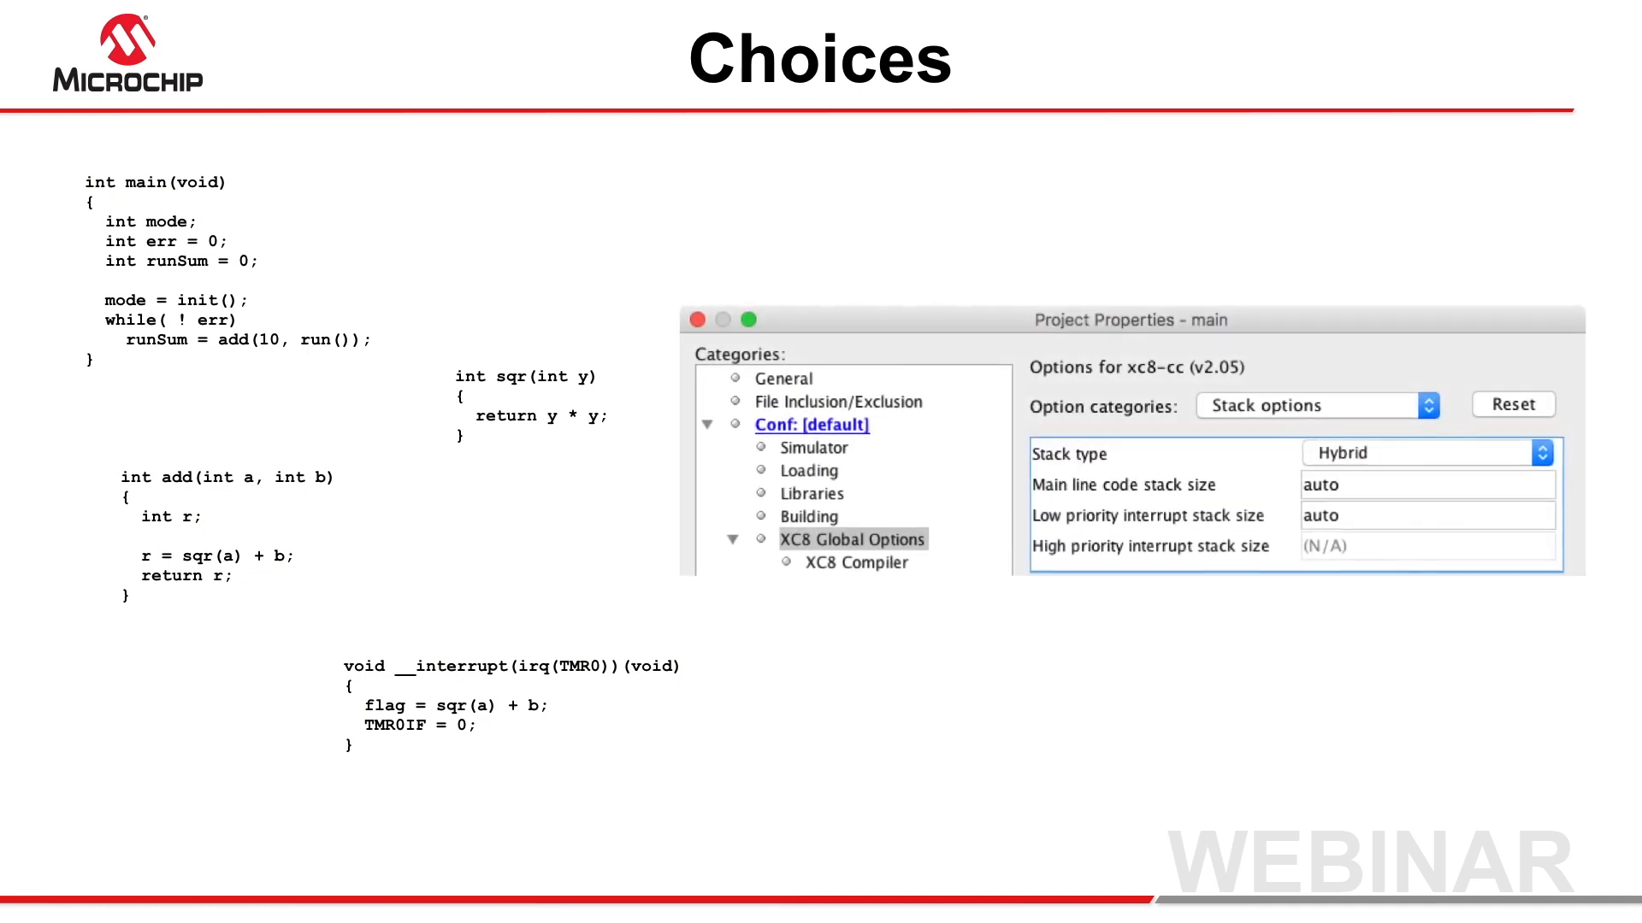
click(1424, 452)
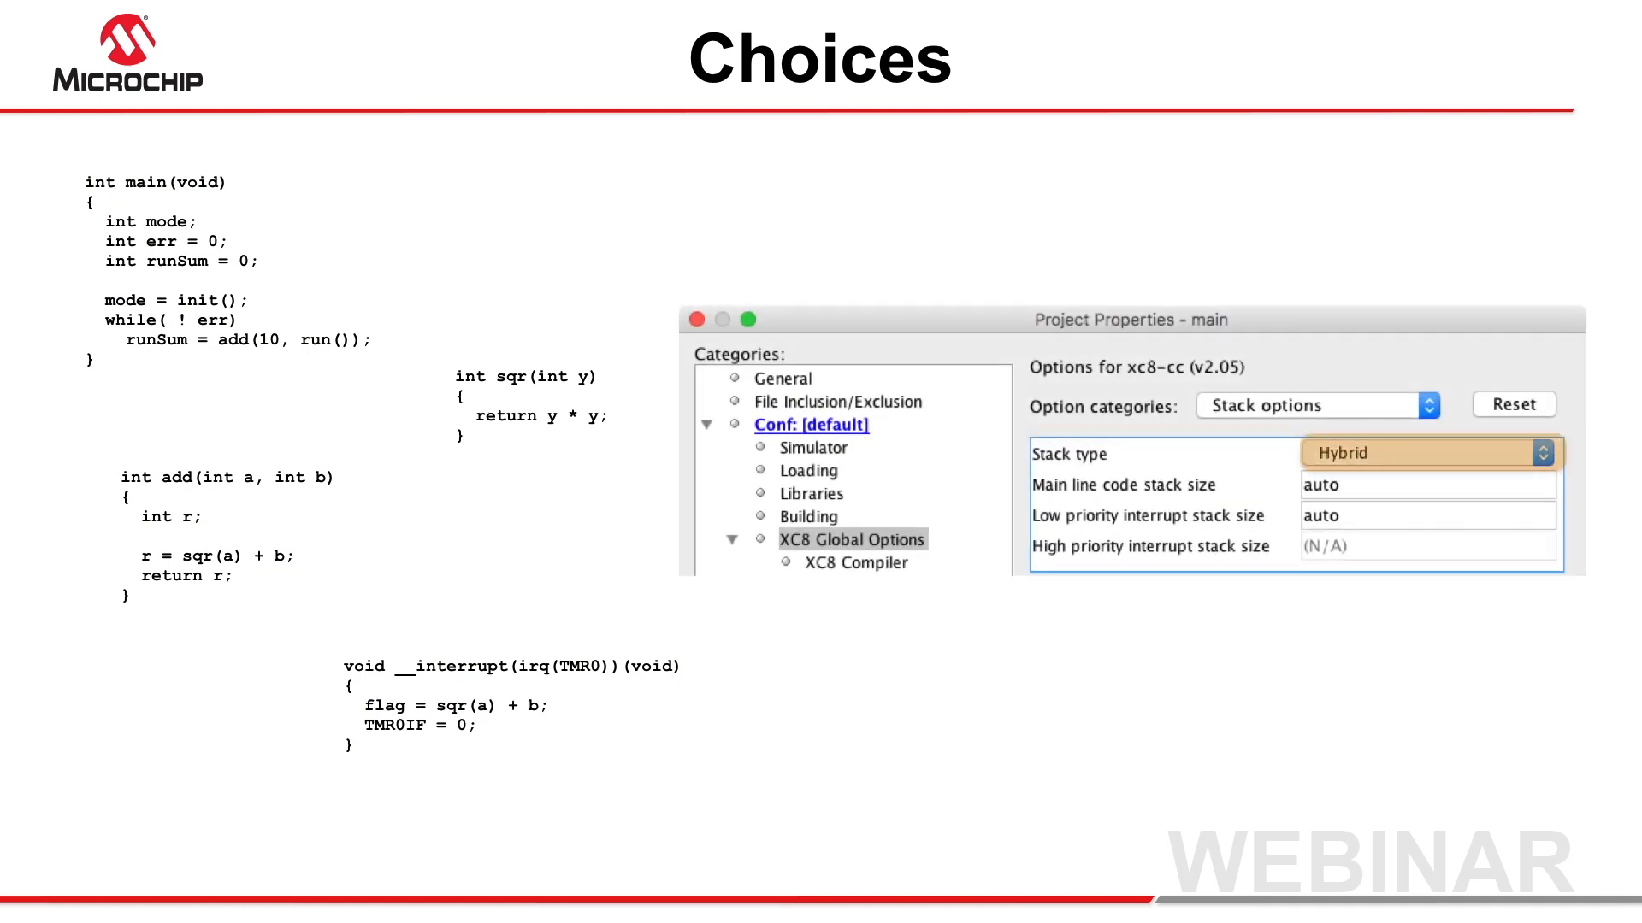